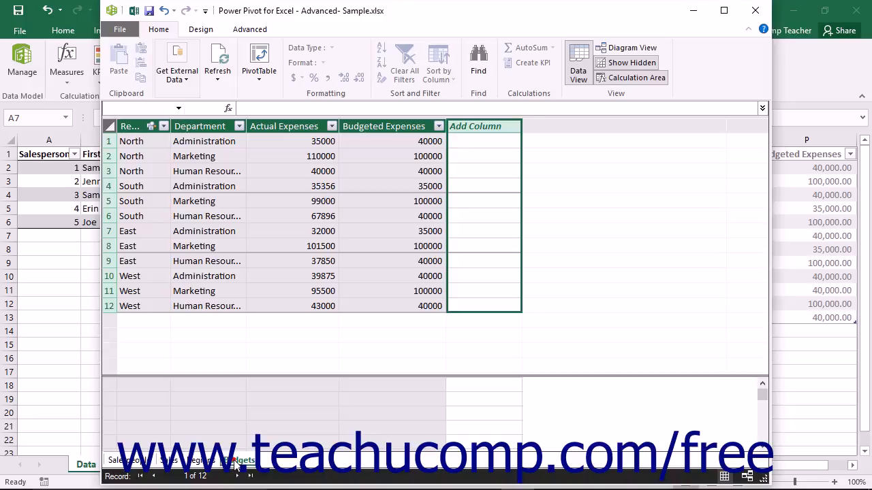
pyautogui.moveTo(364, 324)
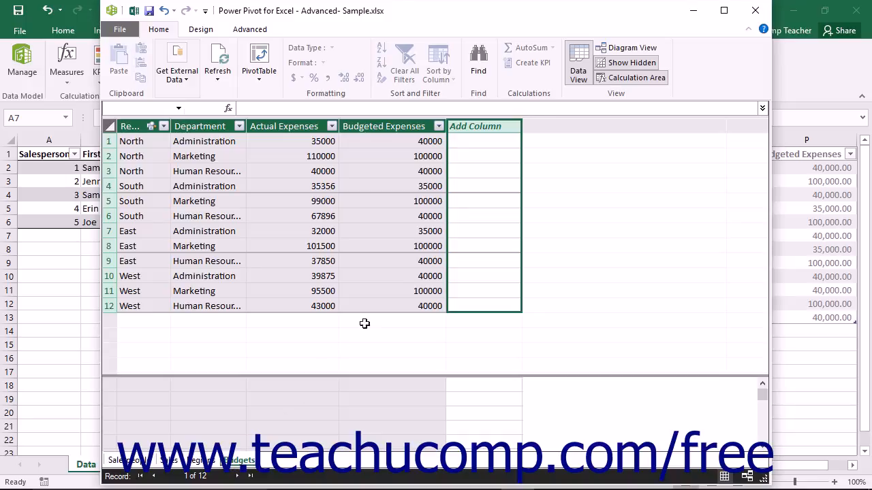
# Select the first cell of the Budgets table's empty Add Column and begin a formula.
pyautogui.click(483, 141)
pyautogui.write('=')
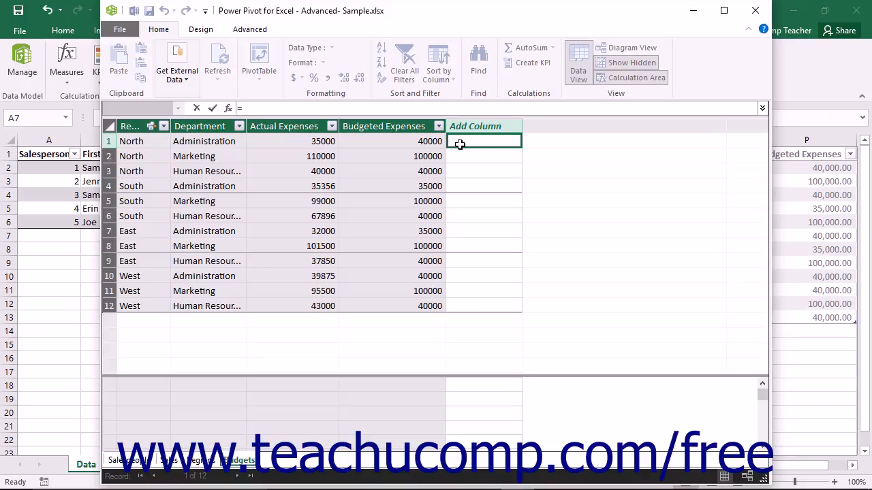
# Build the formula =[Budgeted Expenses]-[Actual Expenses] in the new Budgets column.
pyautogui.write('[')
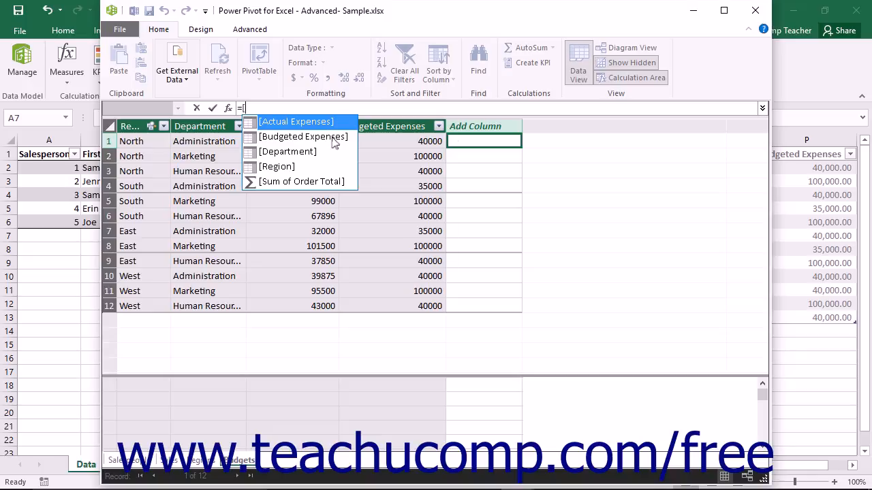
pyautogui.click(301, 137)
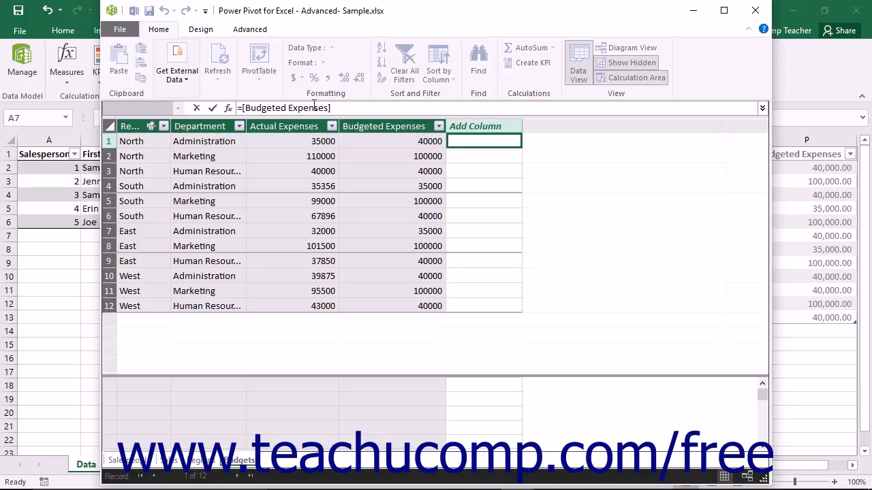
pyautogui.write('-')
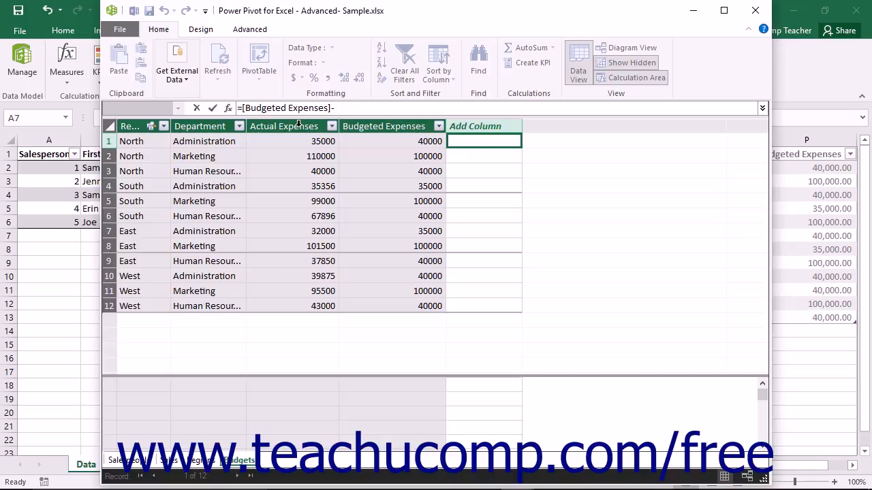
pyautogui.click(285, 126)
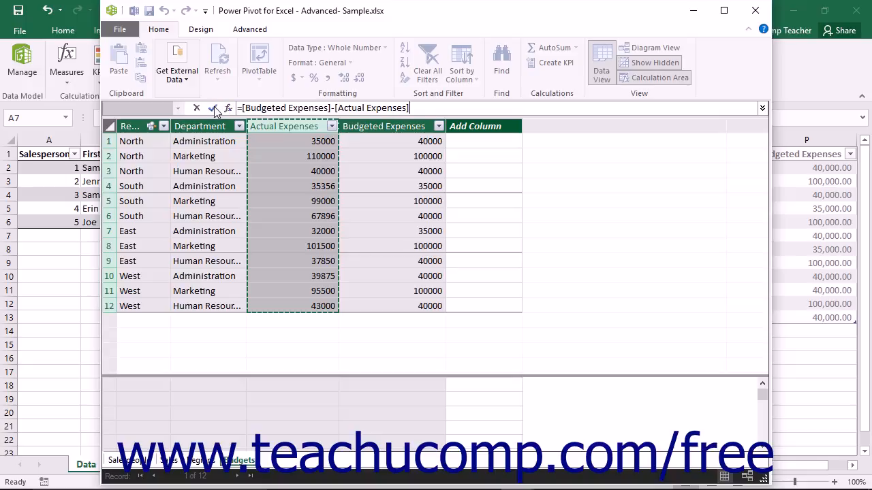
# Commit the budget-difference formula, then select the Sales table's first Add Column cell.
pyautogui.click(214, 108)
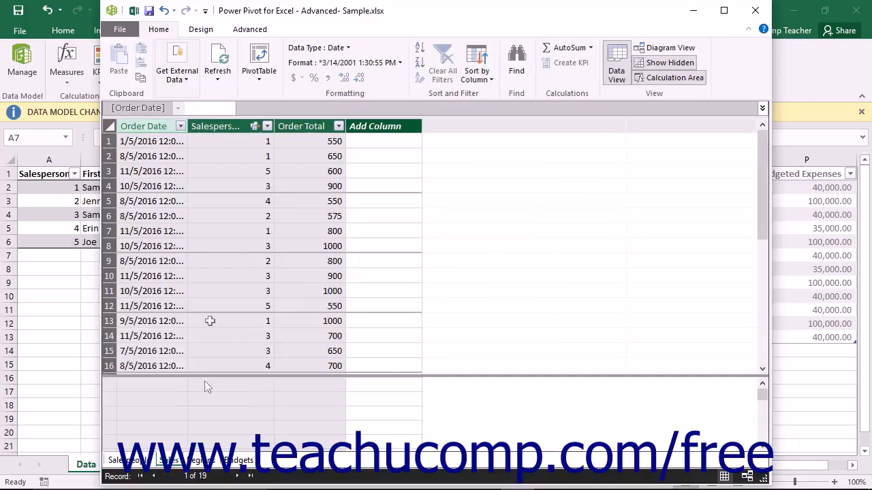
pyautogui.click(370, 141)
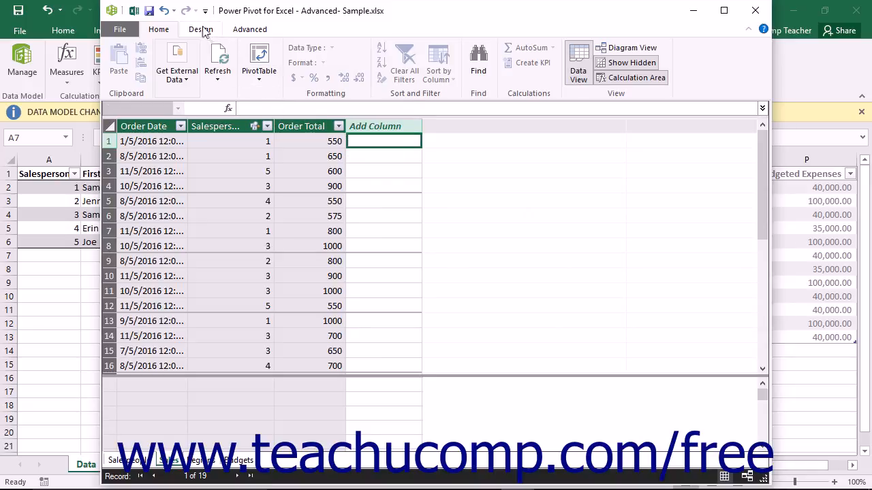
pyautogui.click(200, 29)
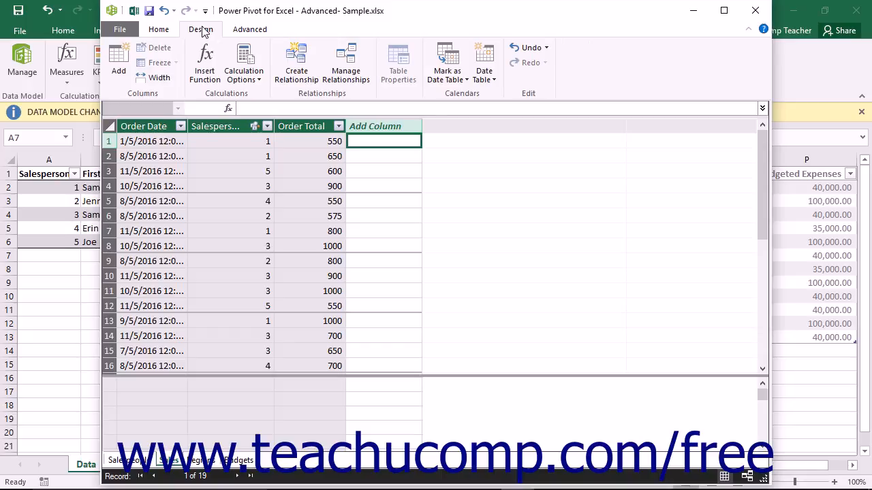
pyautogui.moveTo(204, 62)
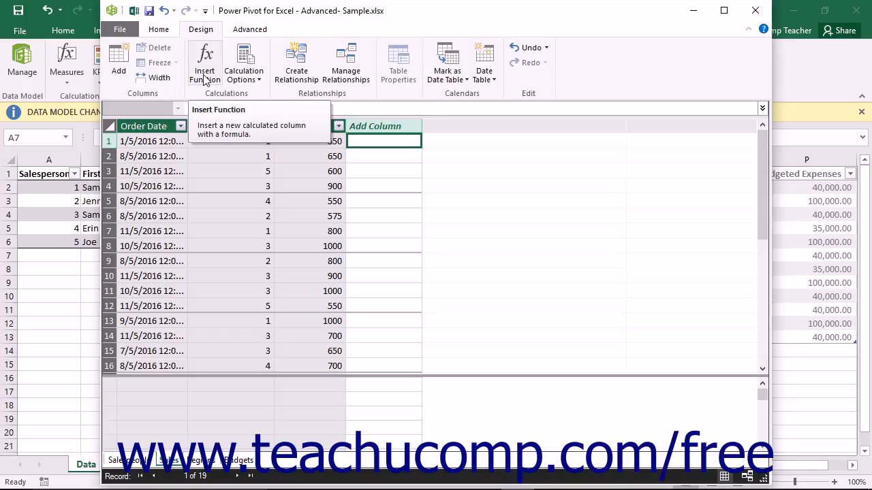
# Select MONTH in the Insert Function dialog's function list.
pyautogui.click(203, 62)
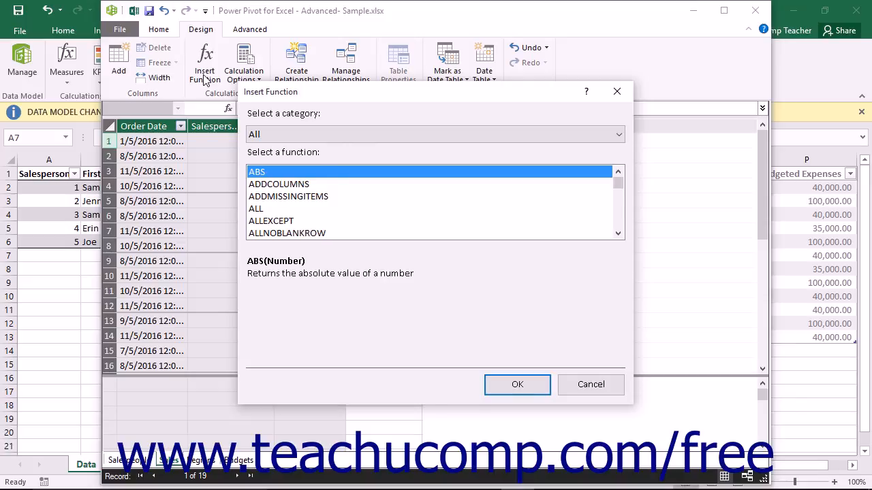
pyautogui.click(276, 172)
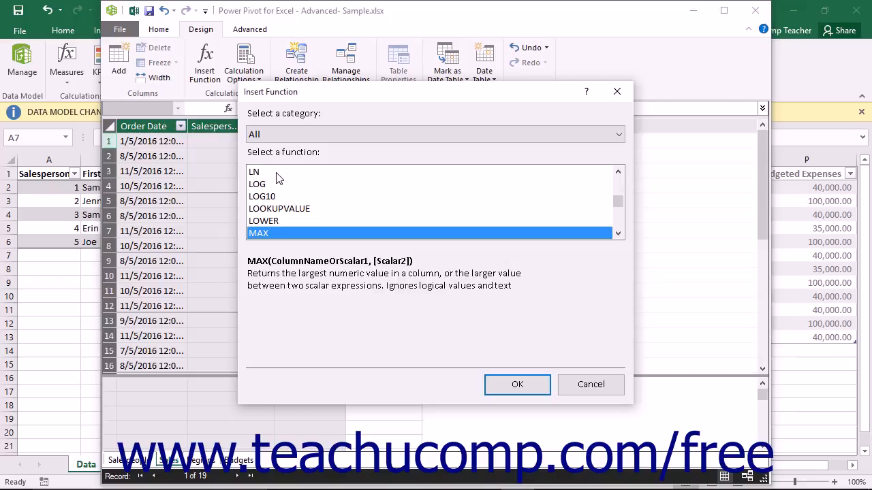
pyautogui.moveTo(307, 208)
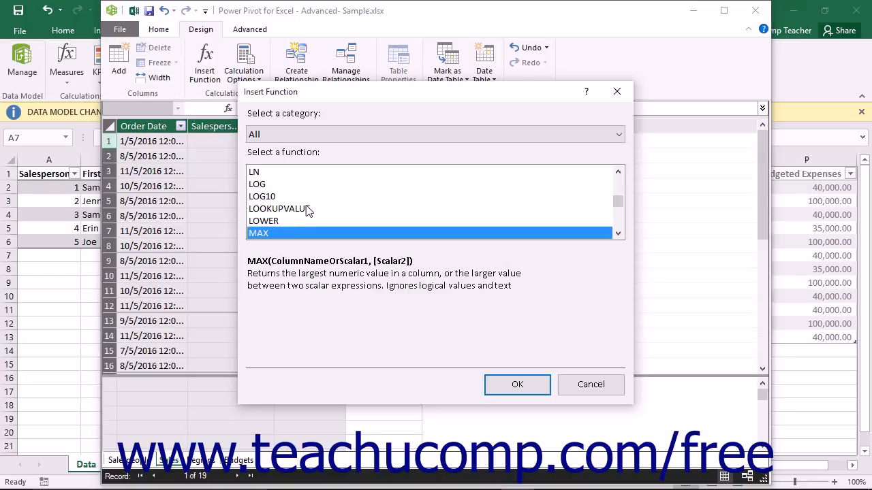
pyautogui.scroll(-3)
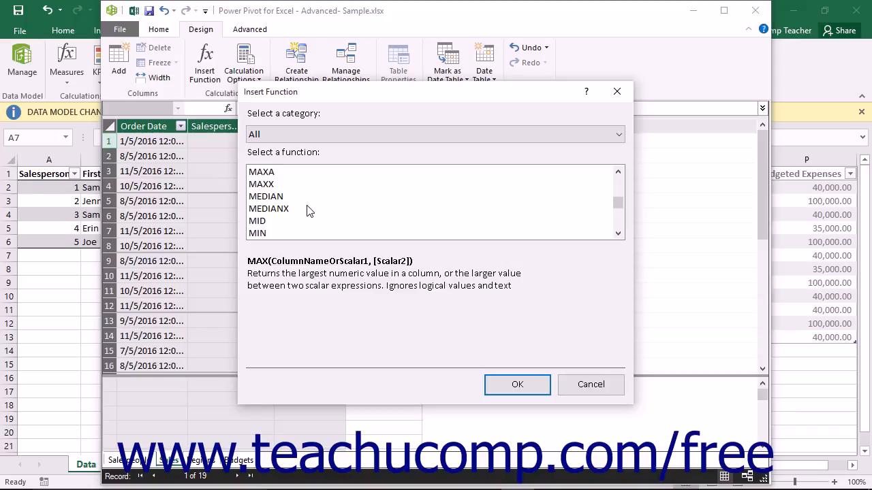
pyautogui.scroll(-3)
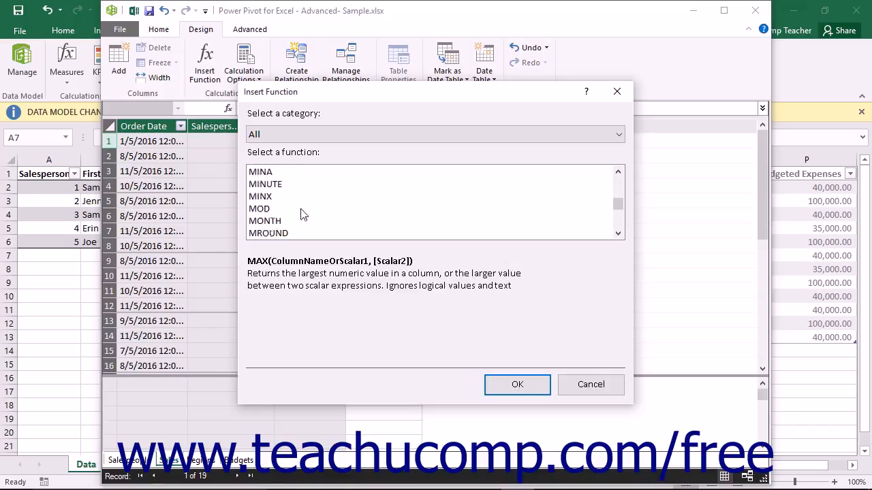
pyautogui.click(265, 221)
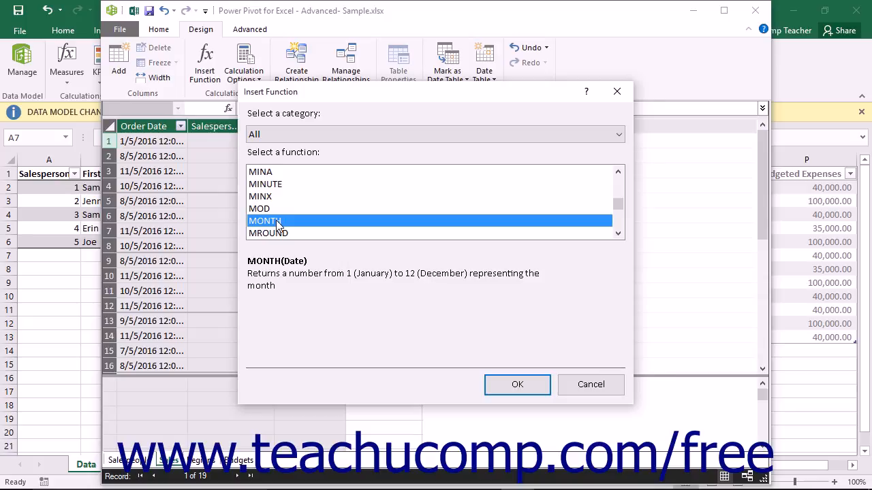
pyautogui.moveTo(499, 382)
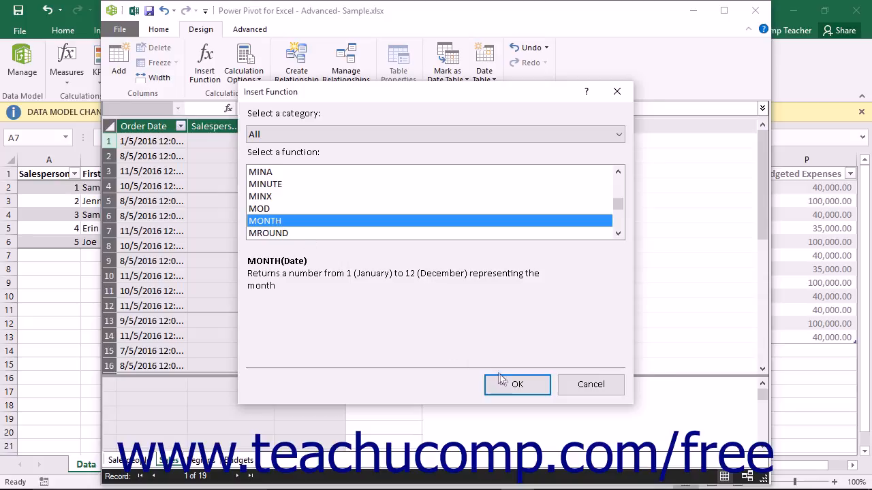
# Insert MONTH with Order Date as its argument, giving =MONTH([Order Date]).
pyautogui.click(517, 384)
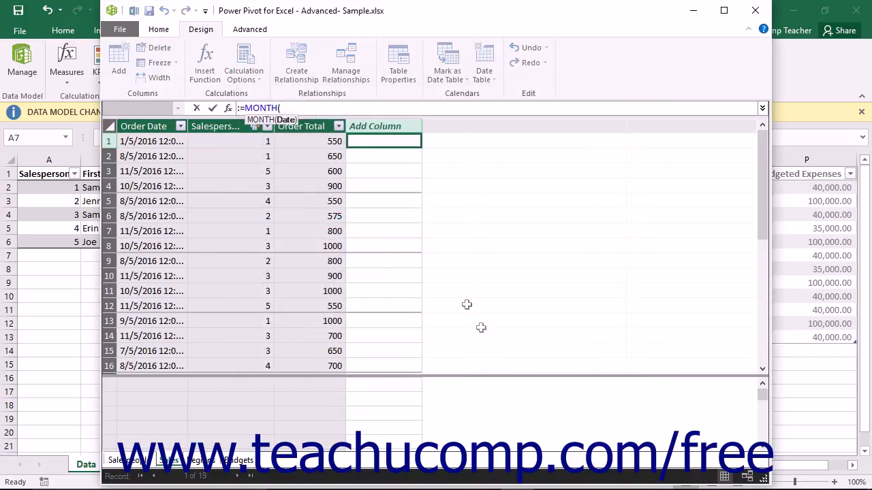
pyautogui.moveTo(148, 126)
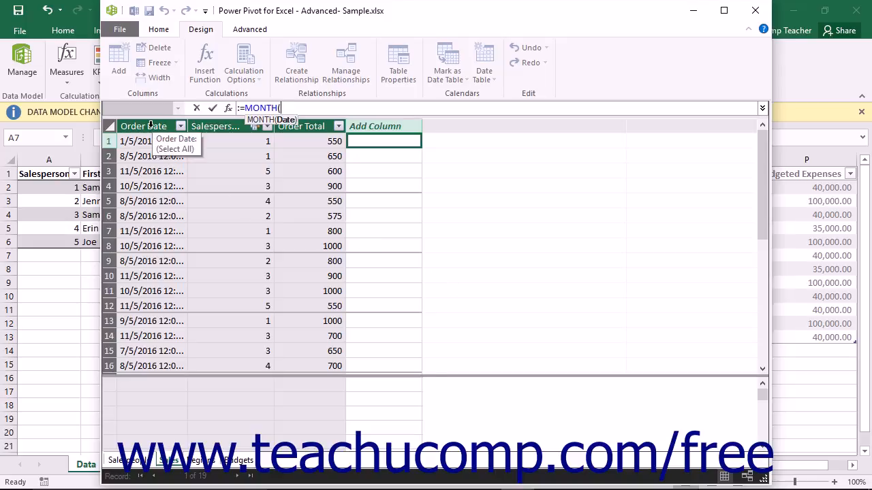
pyautogui.click(143, 126)
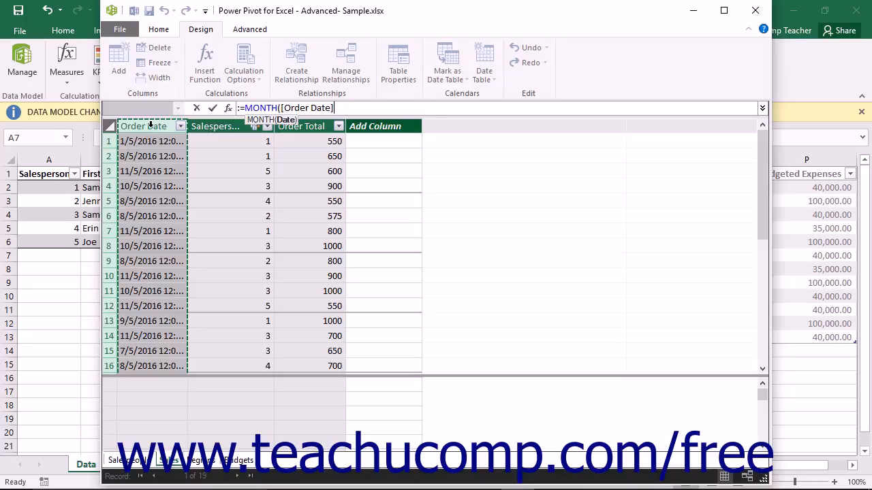